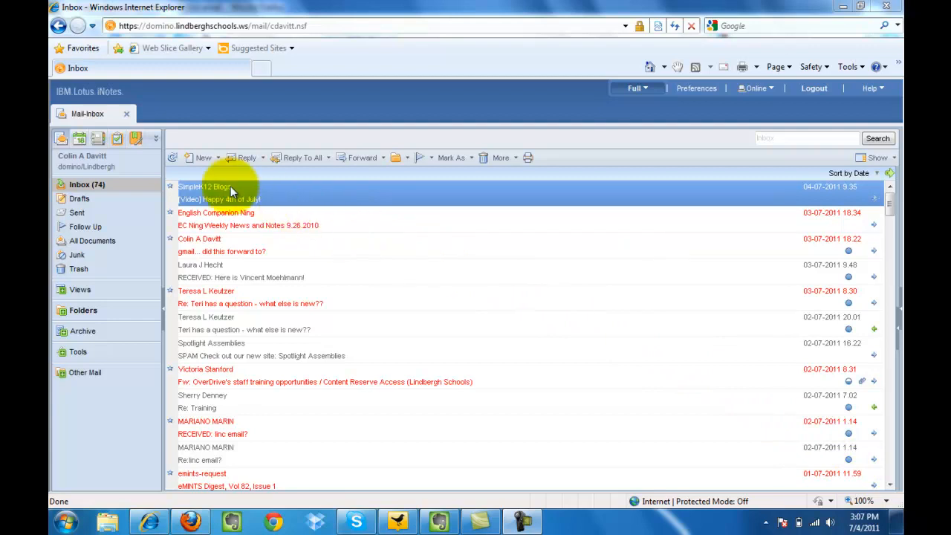
mouse_move(157, 142)
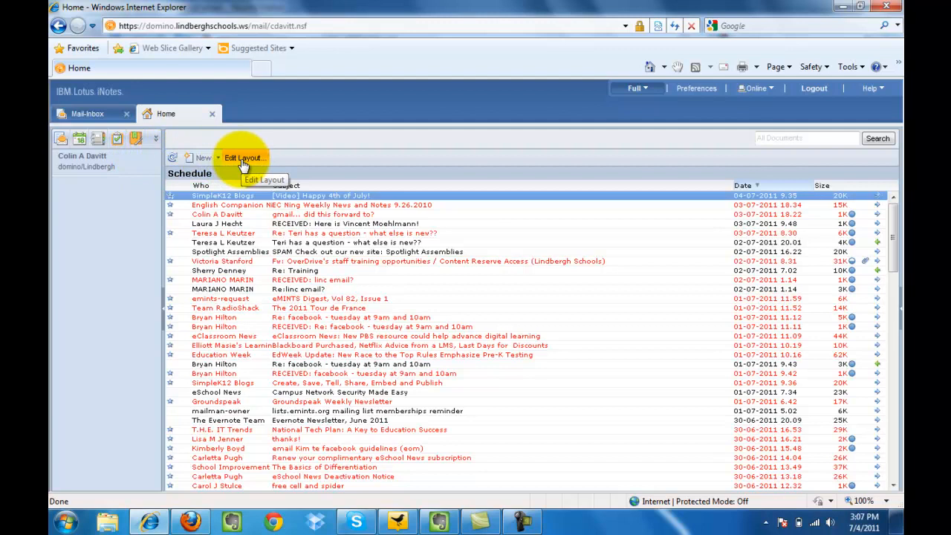
Launch Edit Layout from the Home page to reach the Edit Home Page Layout editor
left_click(244, 157)
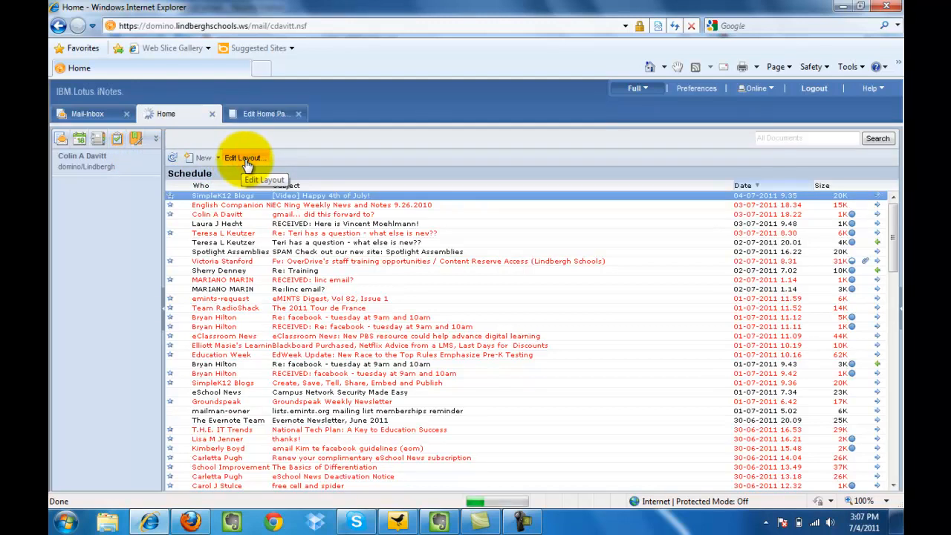
left_click(243, 157)
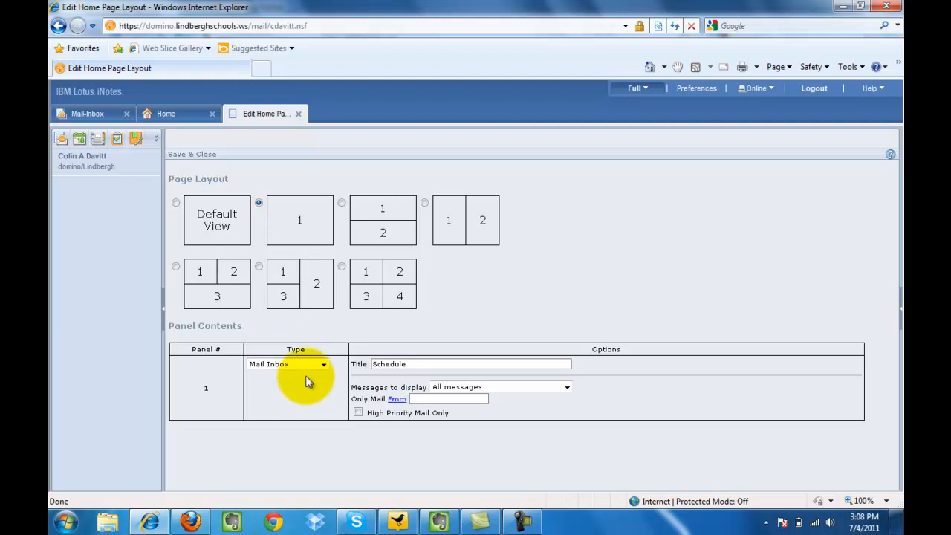
Choose the 1-over-2 page layout with Panel 2 as a Web Page and select its Page URL text
left_click(341, 202)
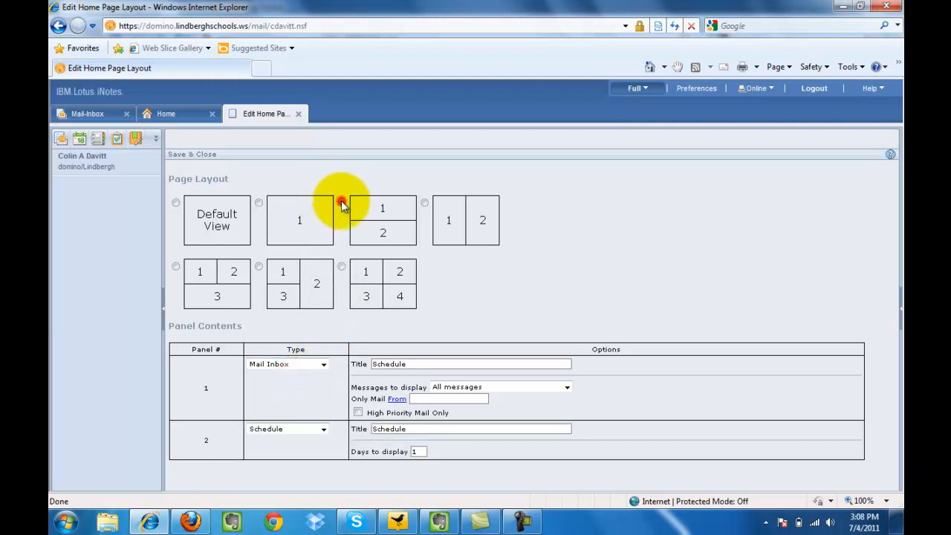
left_click(342, 202)
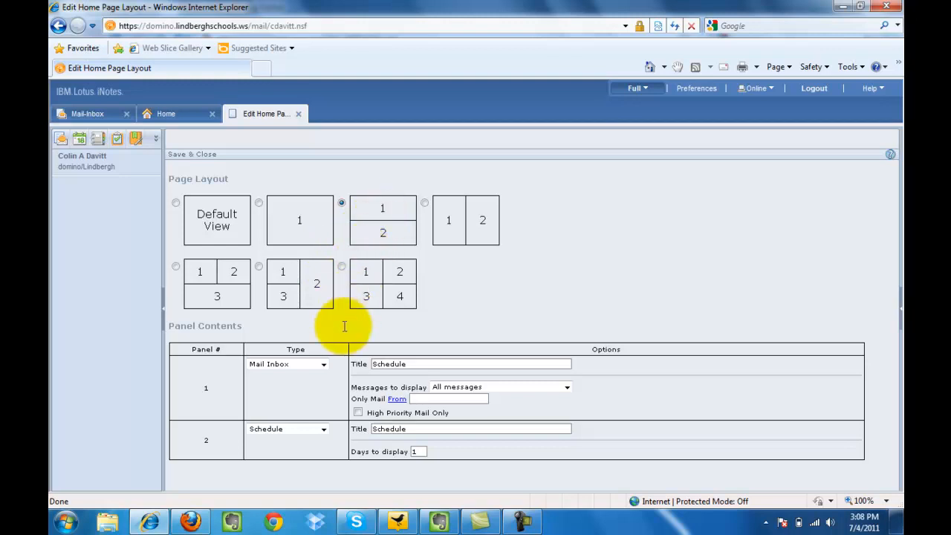
mouse_move(334, 368)
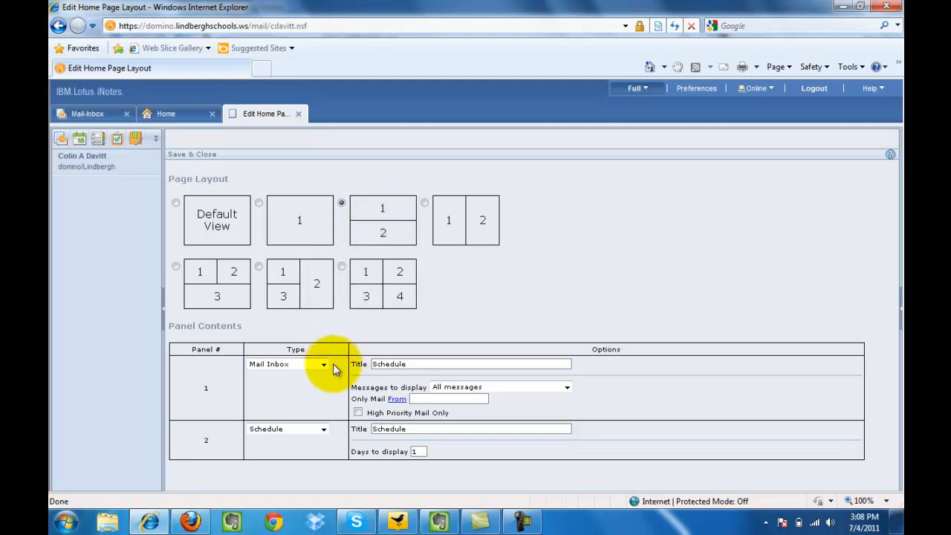
mouse_move(334, 443)
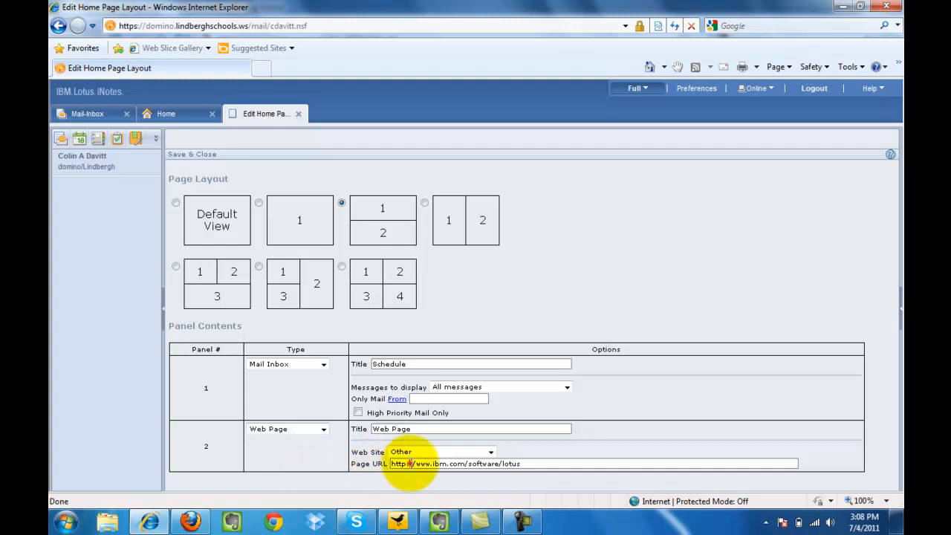
triple_click(456, 463)
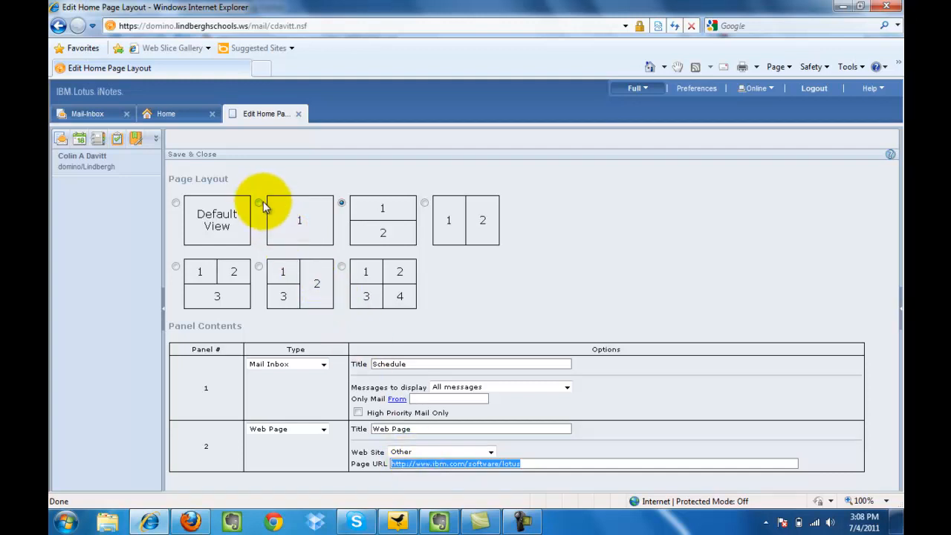
Revert to the single-panel Mail Inbox layout and commit it with Save & Close
left_click(258, 202)
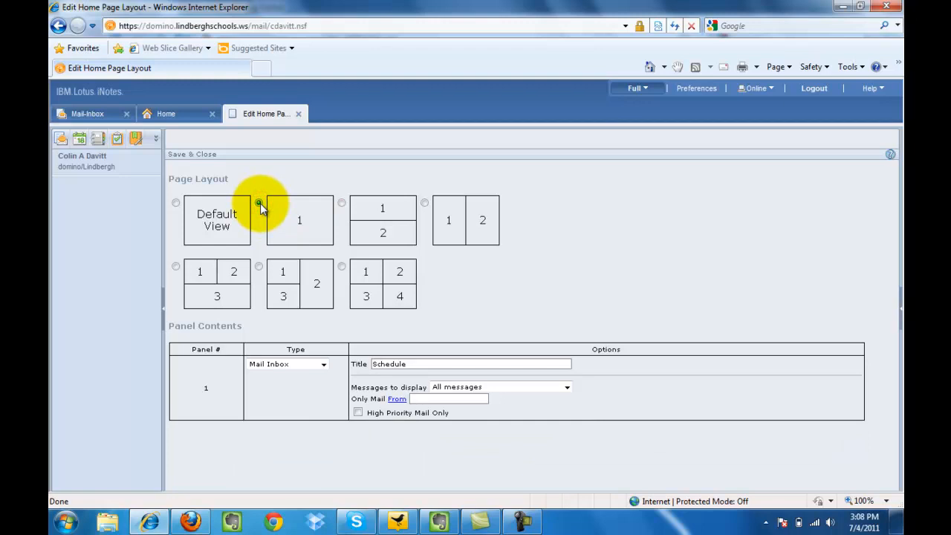
left_click(259, 202)
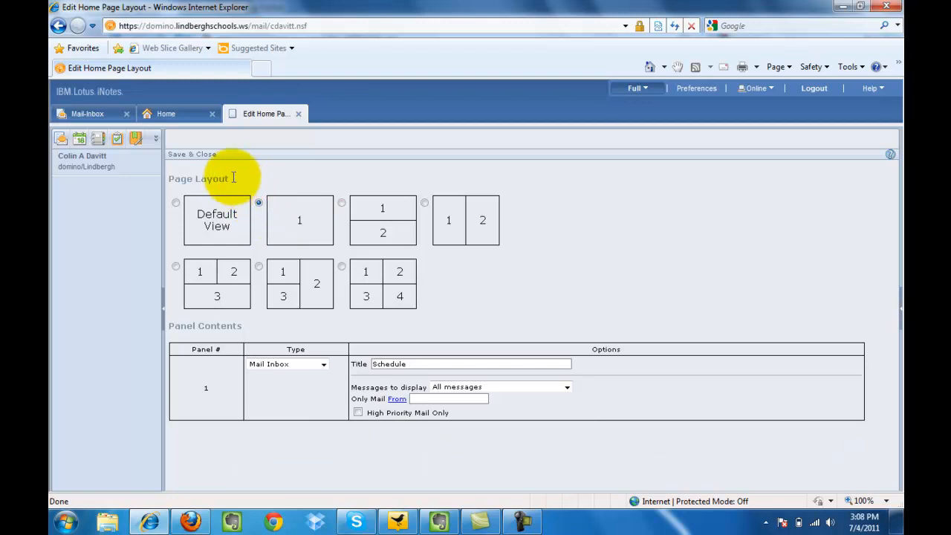
left_click(192, 153)
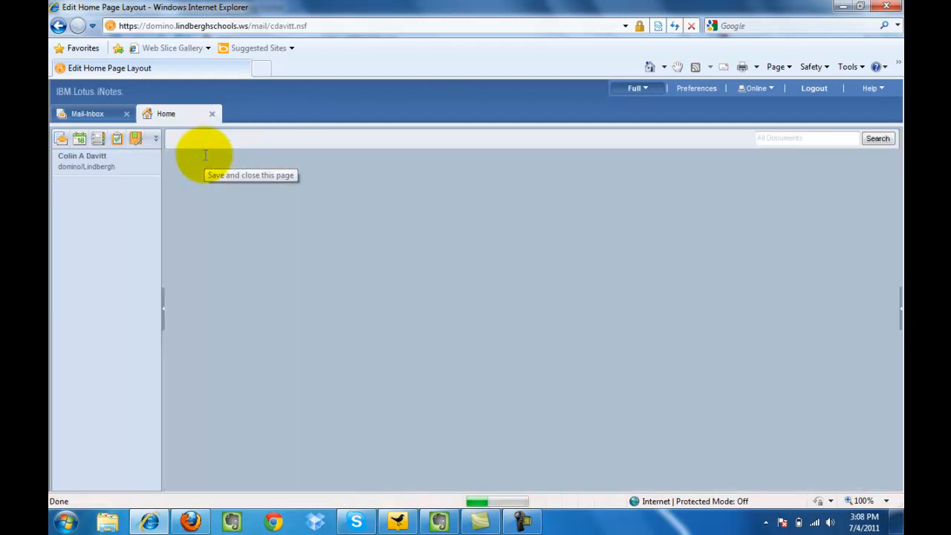
Show the Inbox folder from the left navigation pane in the main pane
left_click(205, 155)
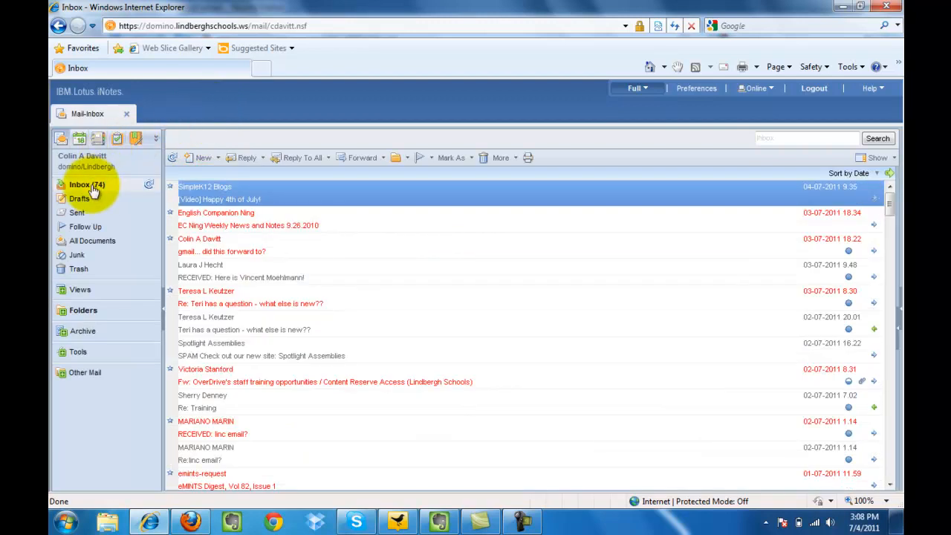
mouse_move(86, 185)
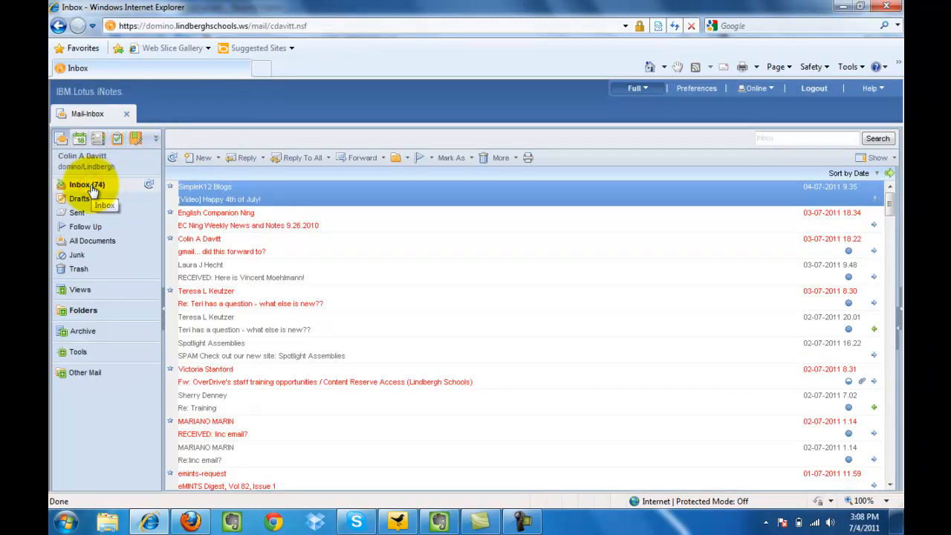